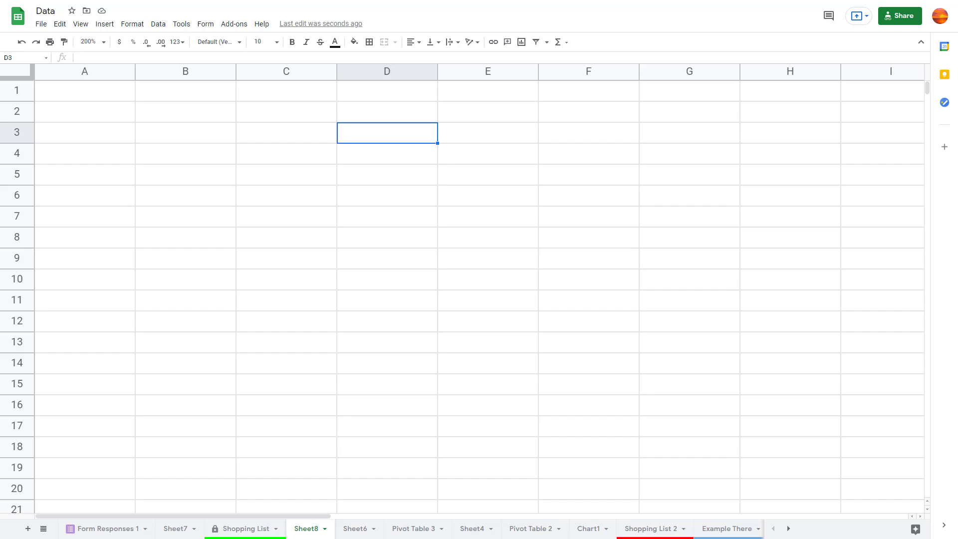
{"action": "mouse_move", "coordinate": [395, 244]}
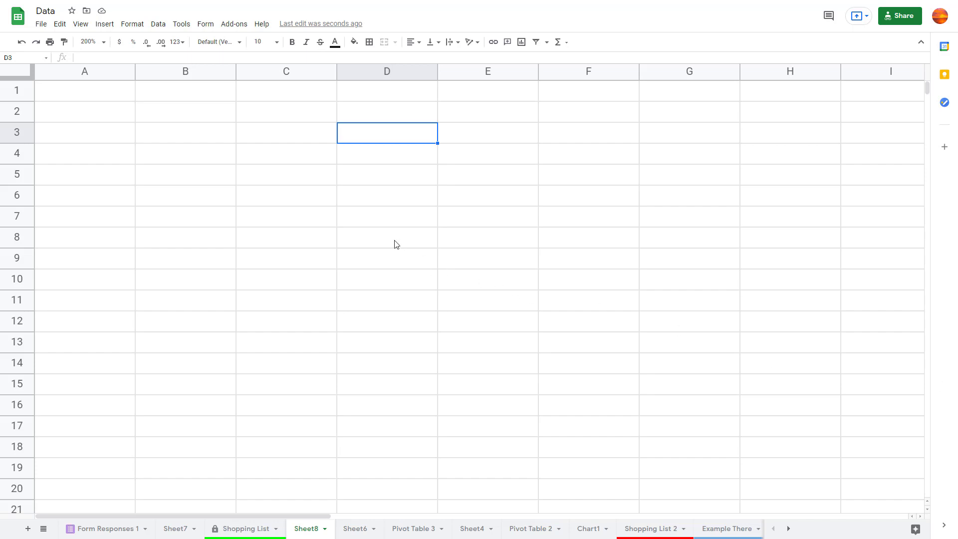
Enter Robert, Robert, Betty, Betty, Robert in cells A1–A5, accepting autocomplete suggestions for repeats
{"action": "left_click", "coordinate": [85, 90]}
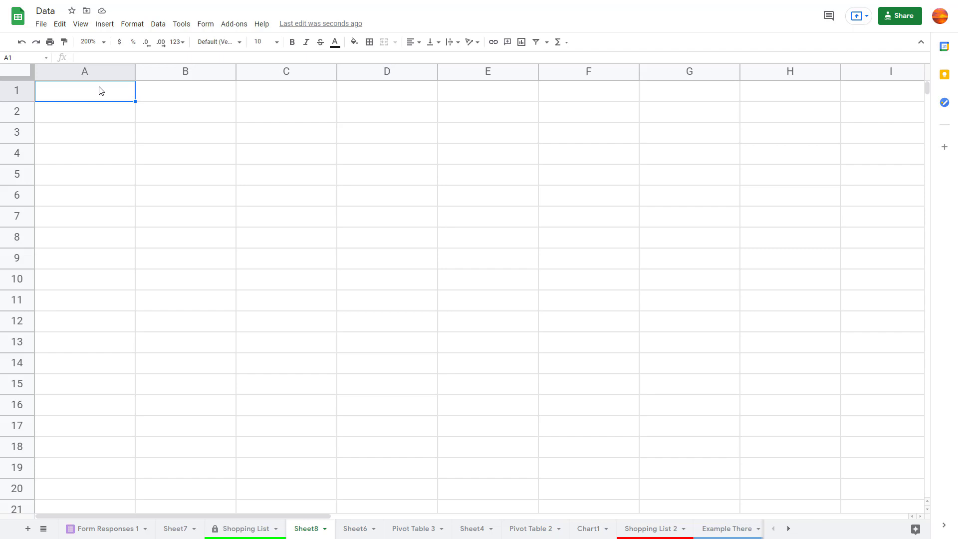
{"action": "type", "text": "Rober"}
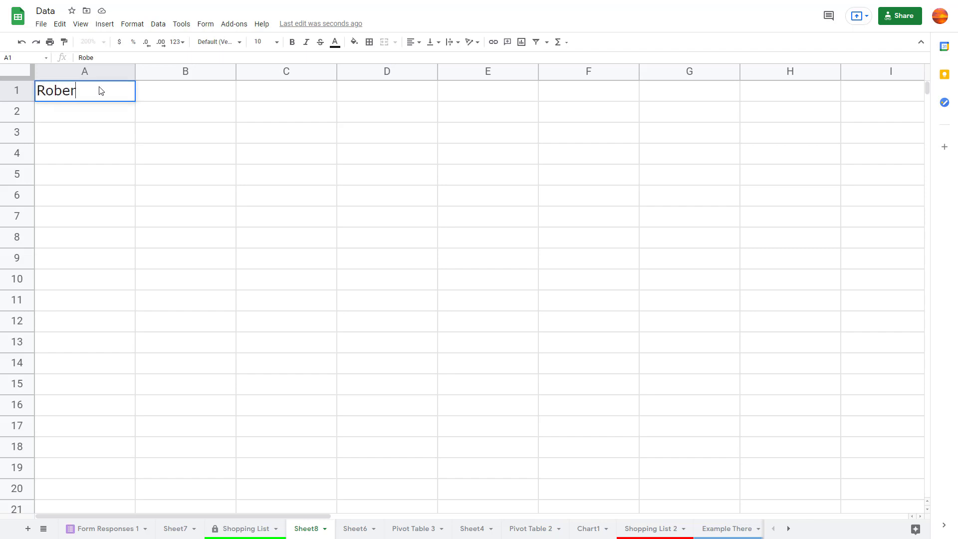
{"action": "key", "text": "enter"}
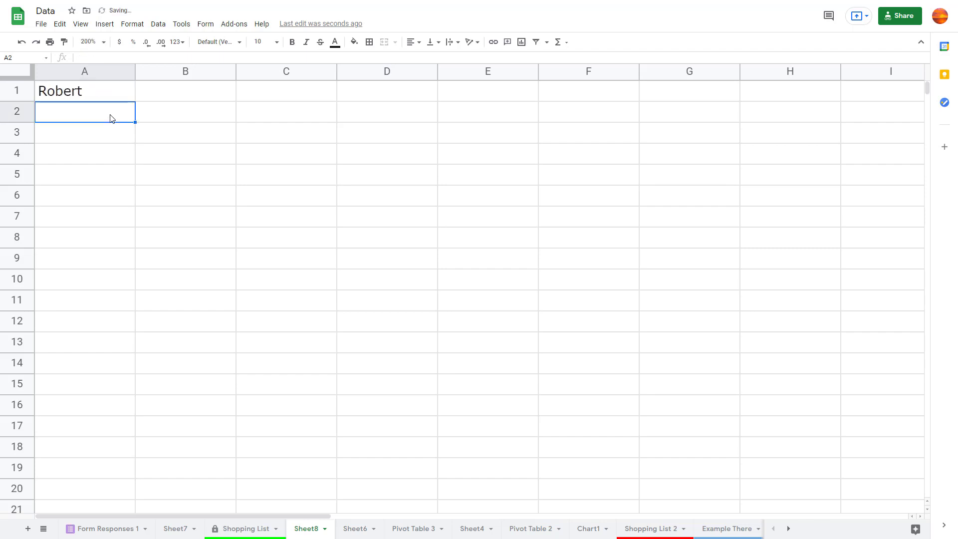
{"action": "type", "text": "Robert"}
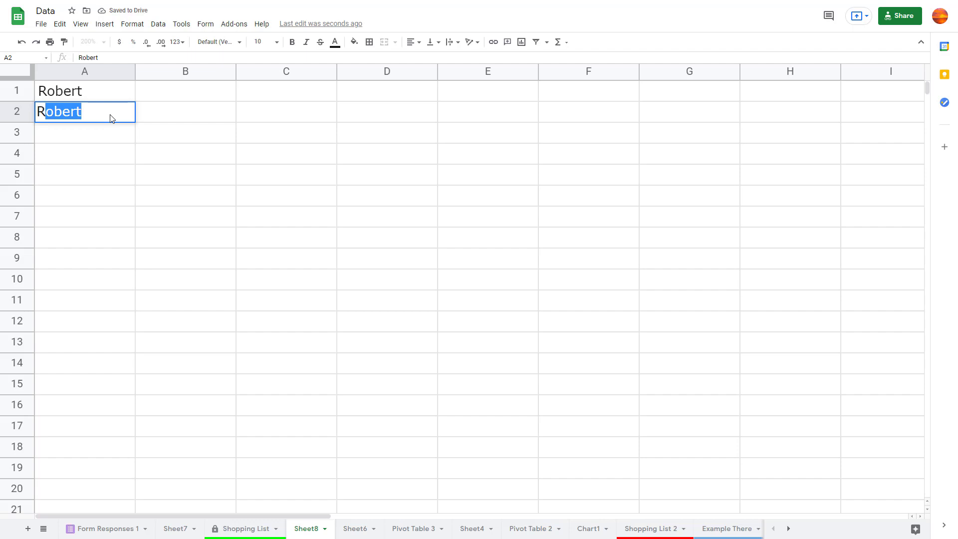
{"action": "mouse_move", "coordinate": [111, 151]}
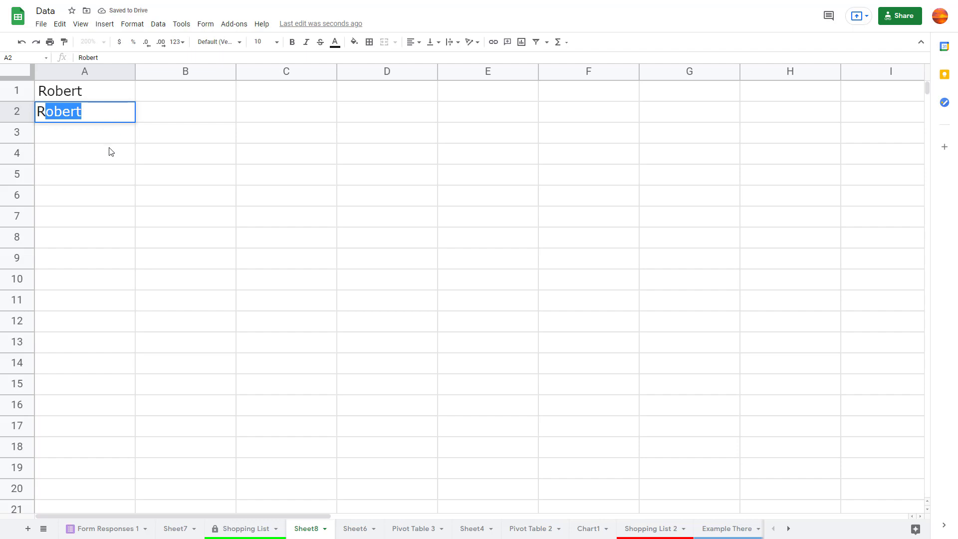
{"action": "key", "text": "enter"}
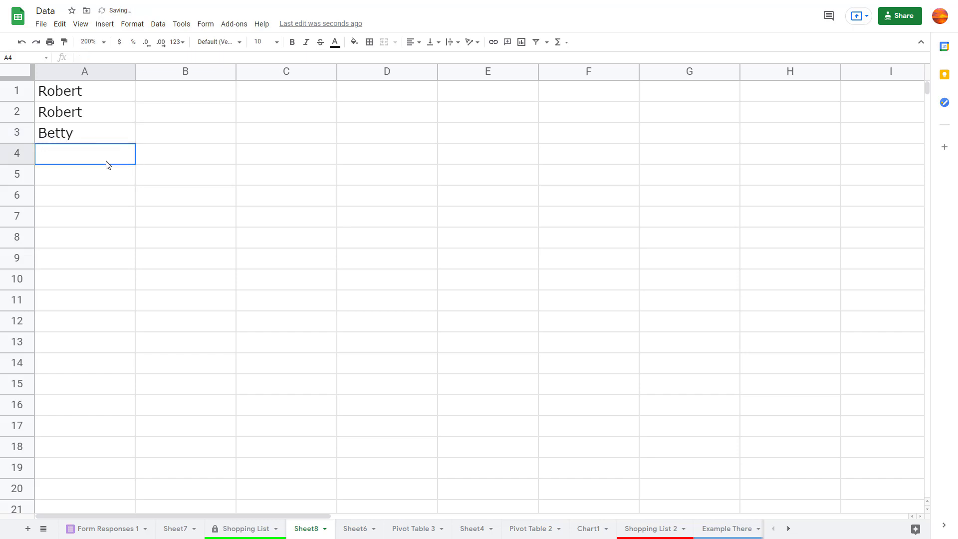
{"action": "type", "text": "Betty"}
{"action": "left_click", "coordinate": [85, 174]}
{"action": "type", "text": "R"}
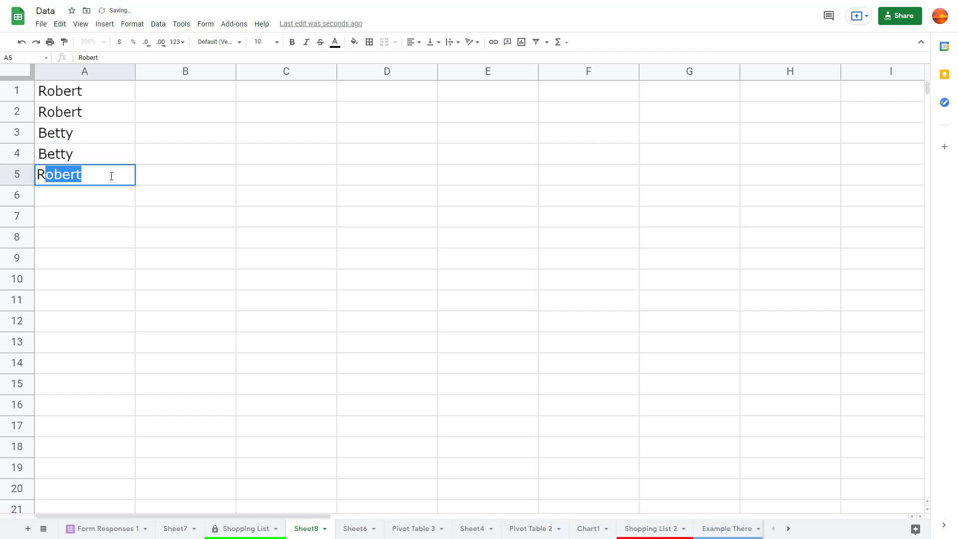
{"action": "left_click", "coordinate": [185, 133]}
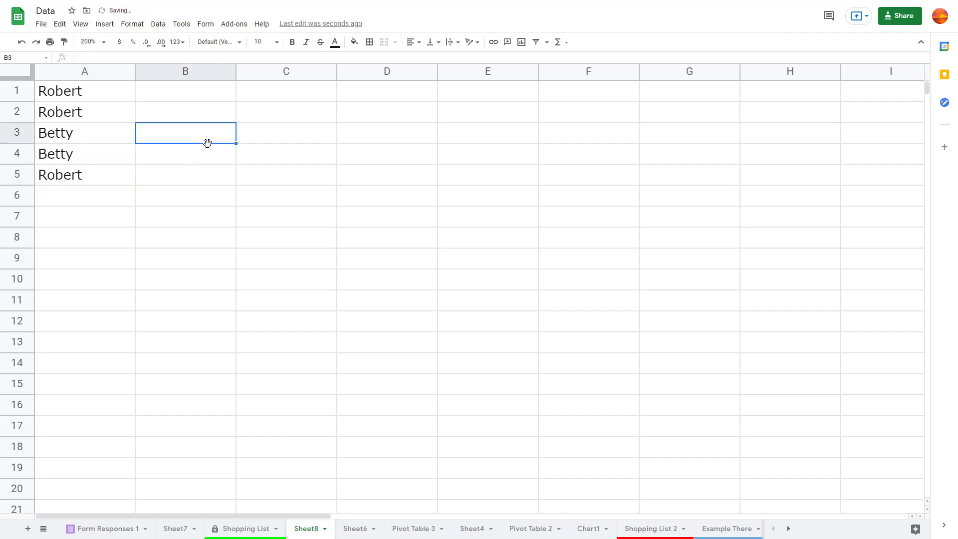
{"action": "mouse_move", "coordinate": [142, 154]}
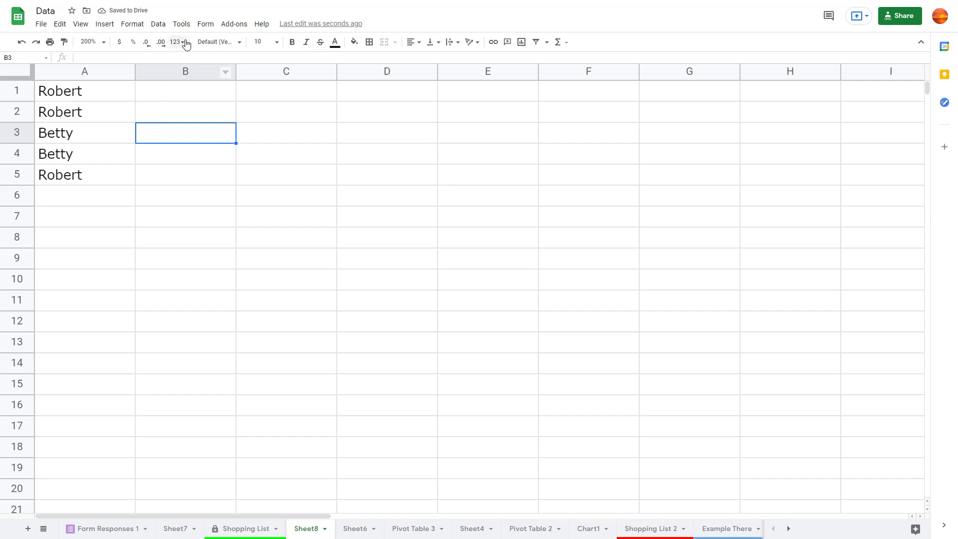
Toggle the autocomplete option from the Tools menu and enter Betty in cell A6
{"action": "left_click", "coordinate": [181, 24]}
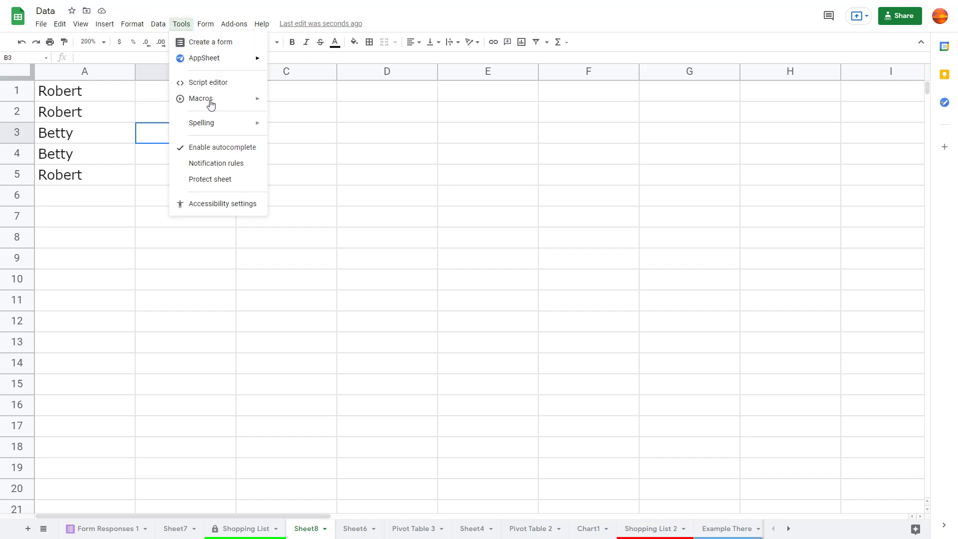
{"action": "mouse_move", "coordinate": [220, 147]}
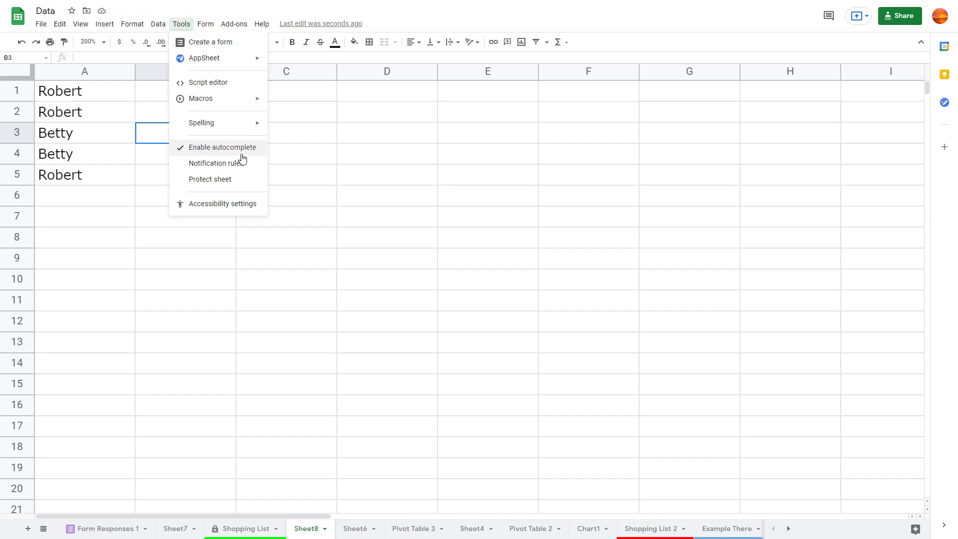
{"action": "mouse_move", "coordinate": [119, 170]}
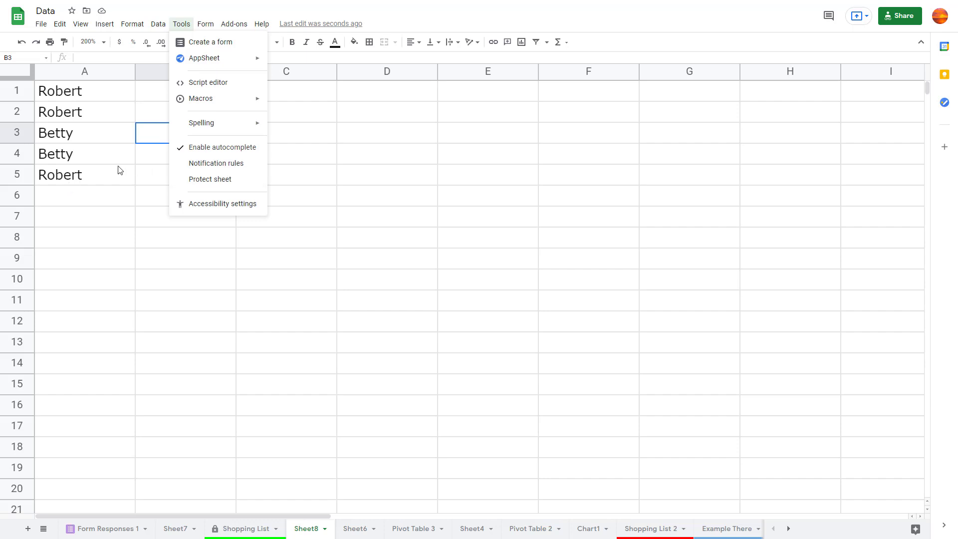
{"action": "left_click", "coordinate": [85, 195]}
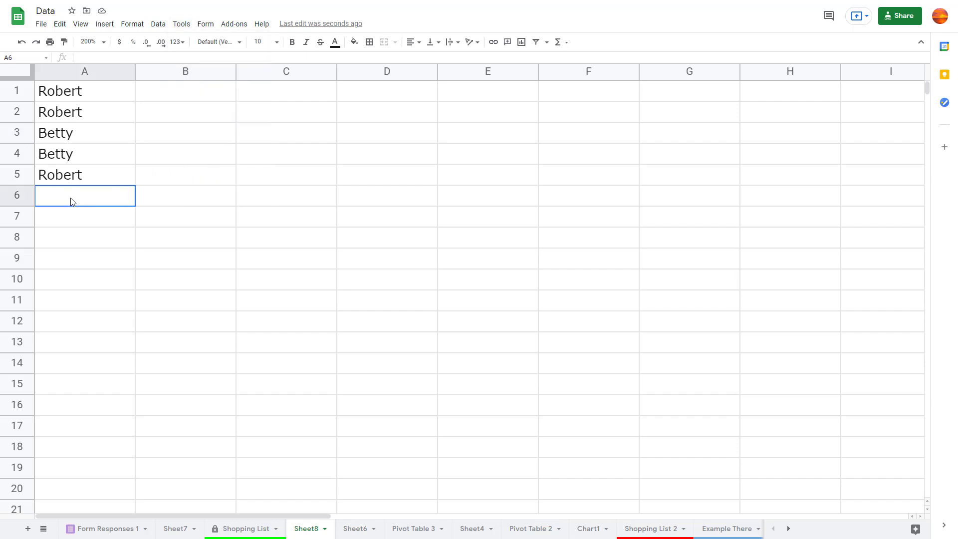
{"action": "type", "text": "R"}
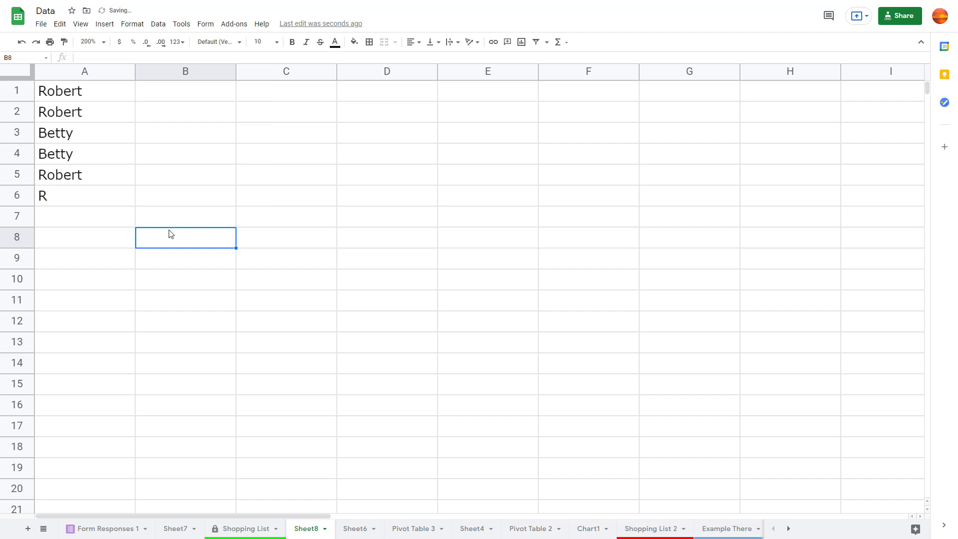
{"action": "mouse_move", "coordinate": [79, 199]}
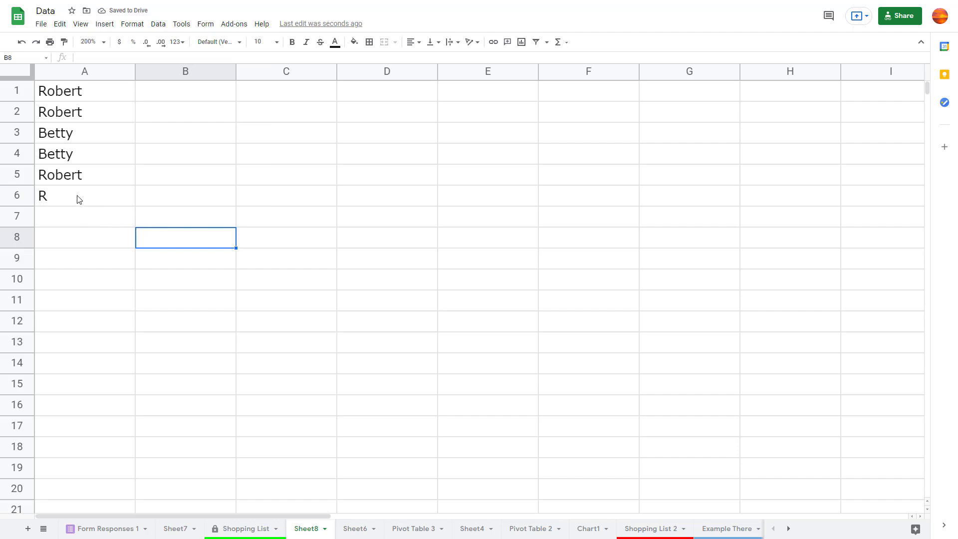
{"action": "left_click", "coordinate": [85, 196]}
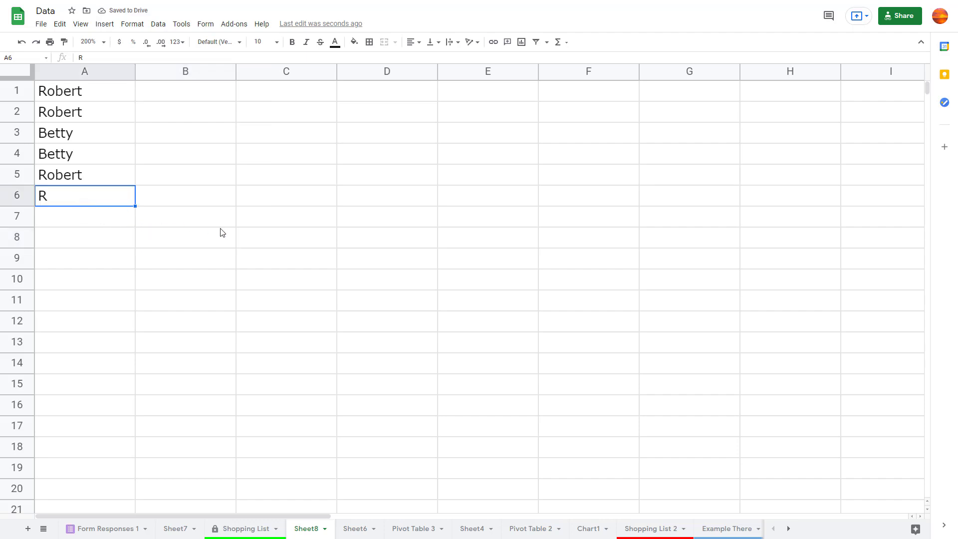
{"action": "left_click", "coordinate": [181, 24]}
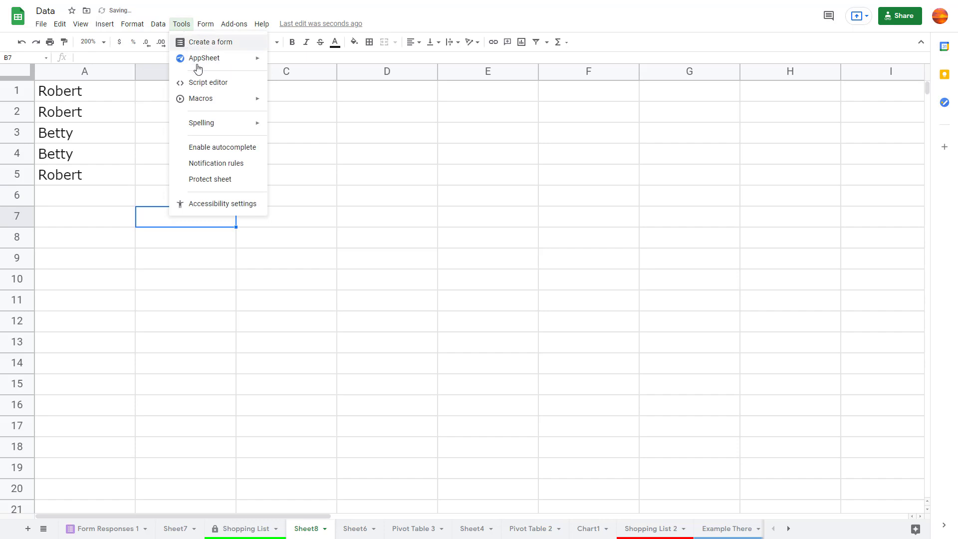
{"action": "left_click", "coordinate": [84, 195]}
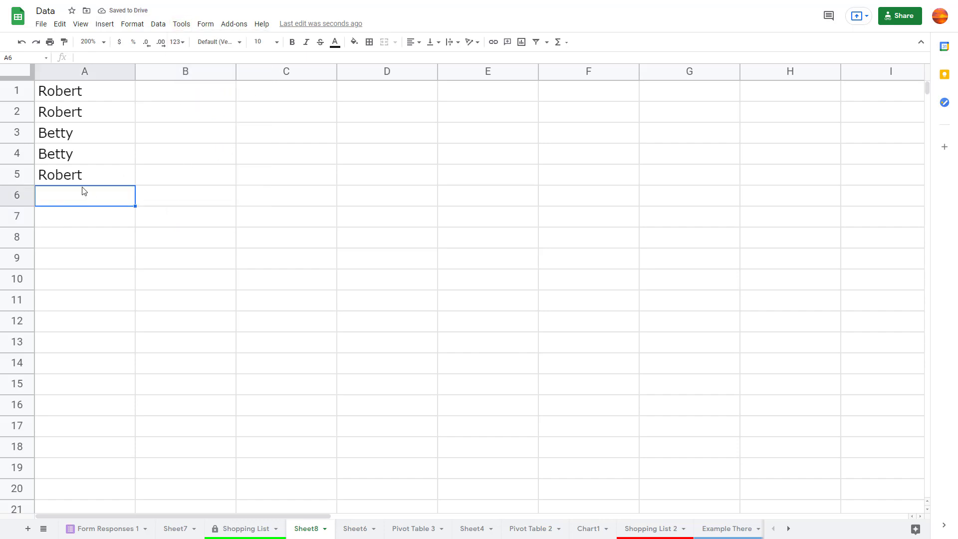
{"action": "type", "text": "Betty"}
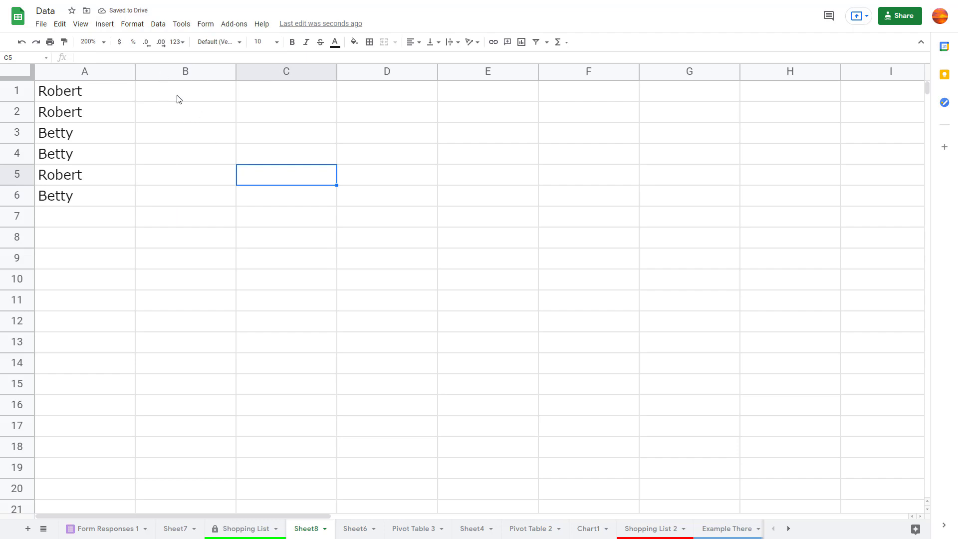
{"action": "mouse_move", "coordinate": [176, 114]}
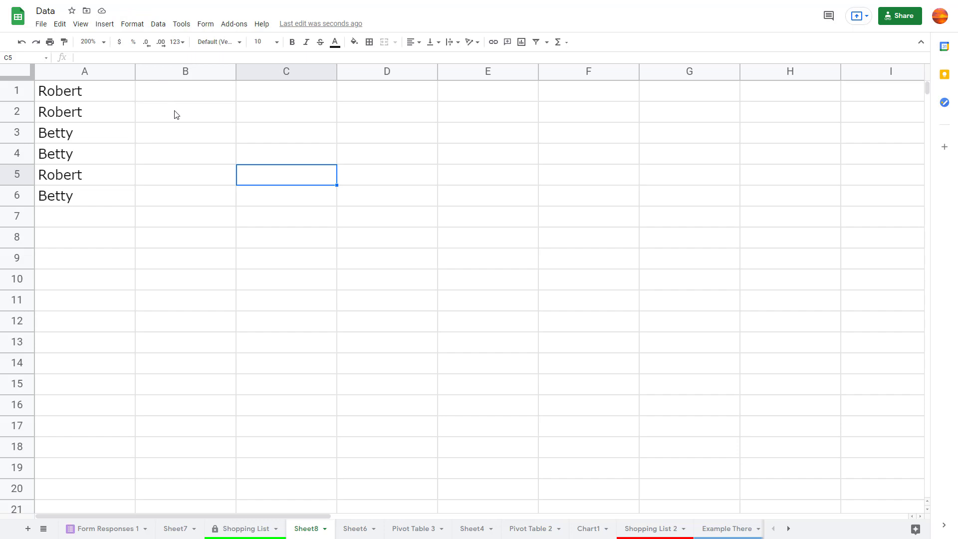
{"action": "mouse_move", "coordinate": [181, 24]}
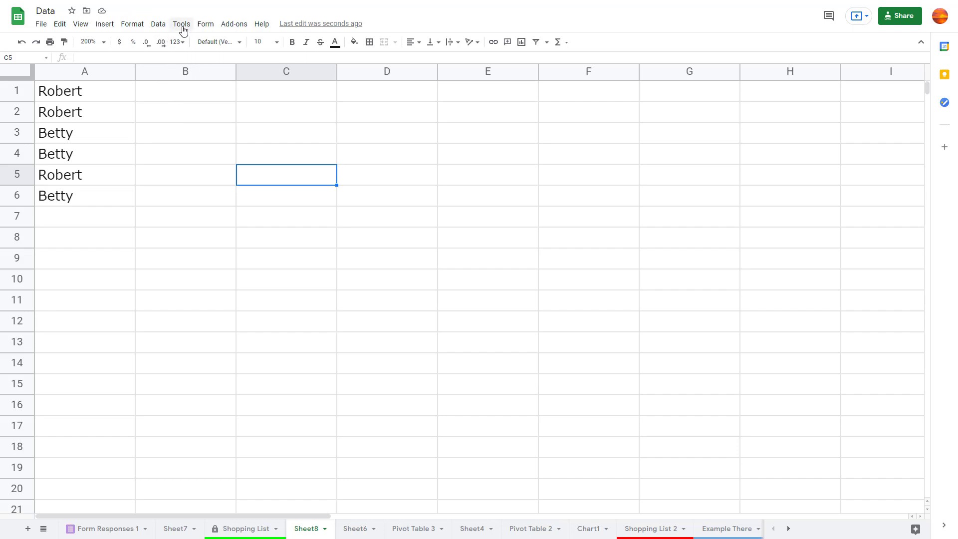
In Tools > Notification rules, delete the digest-email rule and start adding another rule
{"action": "left_click", "coordinate": [180, 24]}
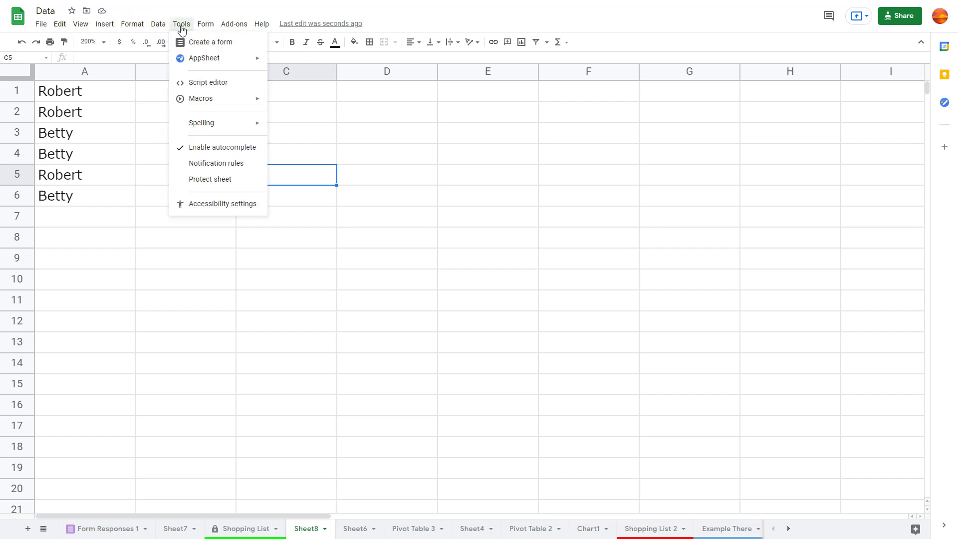
{"action": "left_click", "coordinate": [216, 163]}
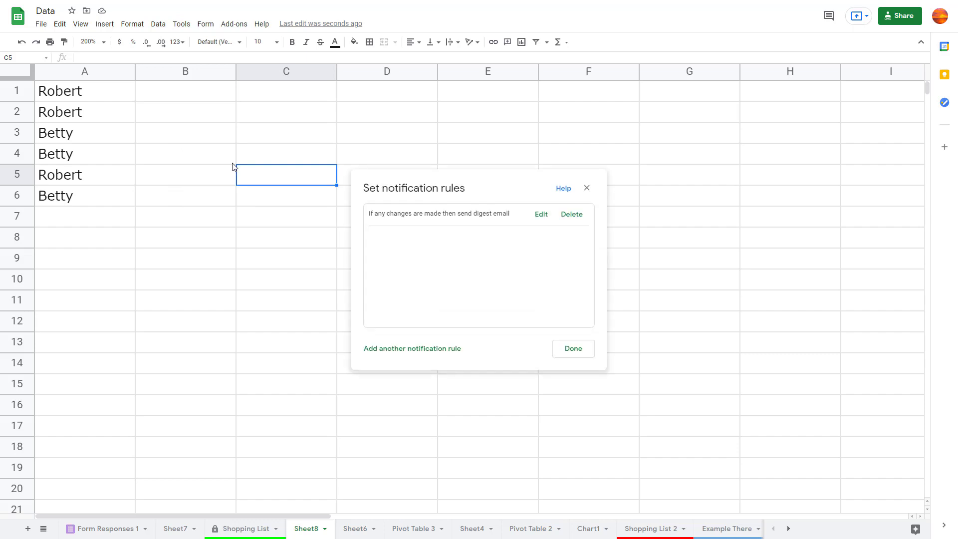
{"action": "mouse_move", "coordinate": [479, 248]}
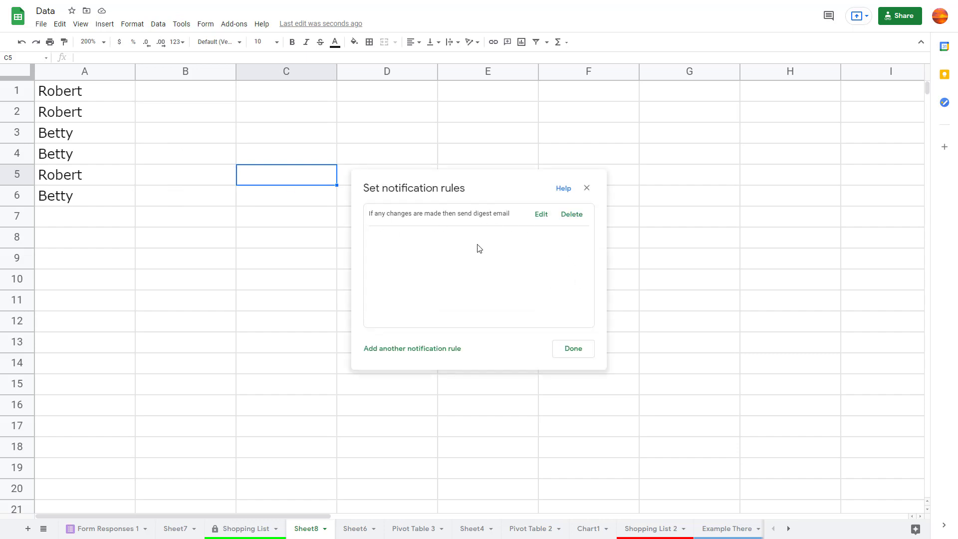
{"action": "mouse_move", "coordinate": [571, 215]}
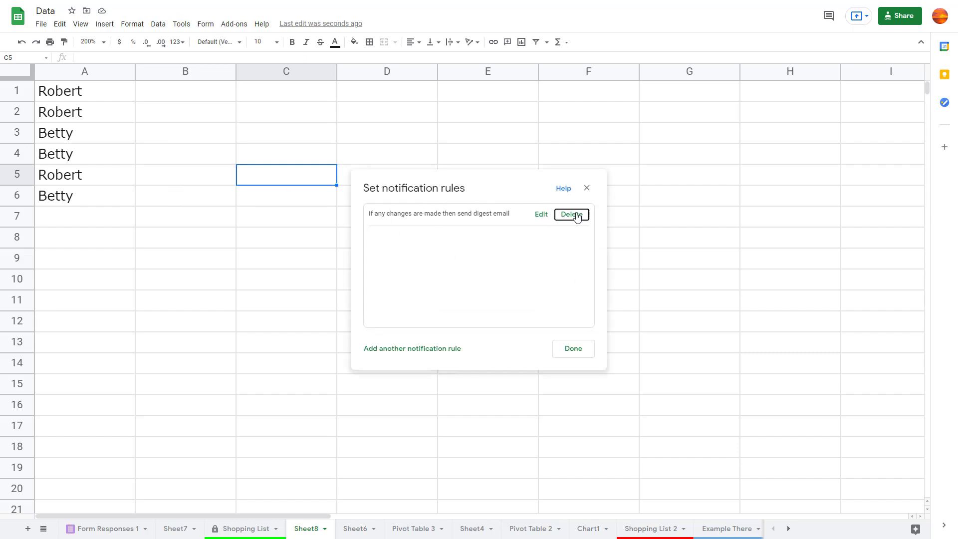
{"action": "left_click", "coordinate": [571, 214]}
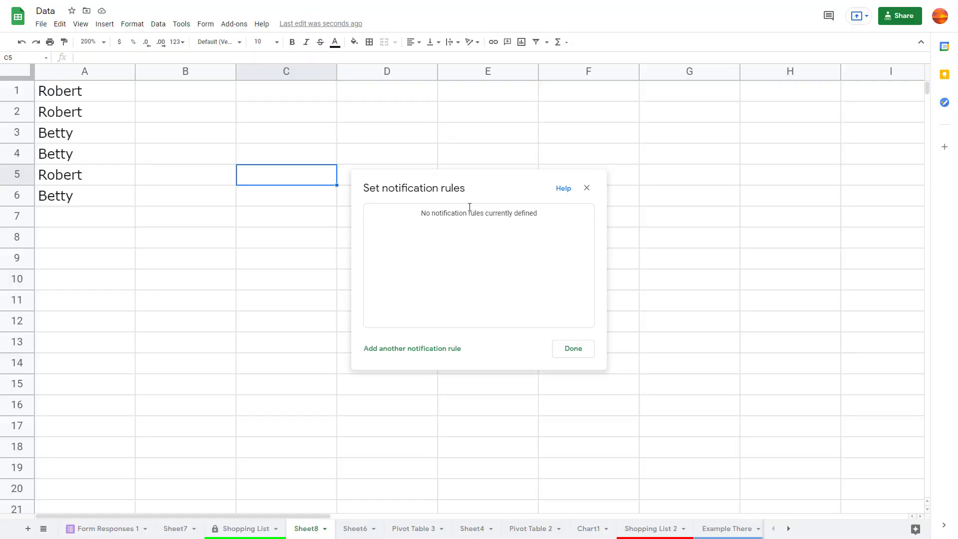
{"action": "mouse_move", "coordinate": [397, 352]}
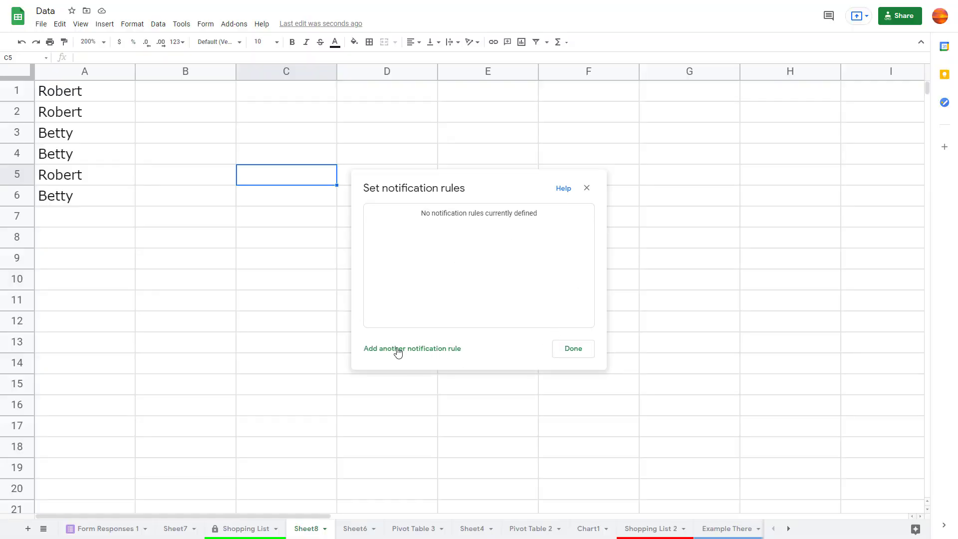
{"action": "left_click", "coordinate": [412, 348]}
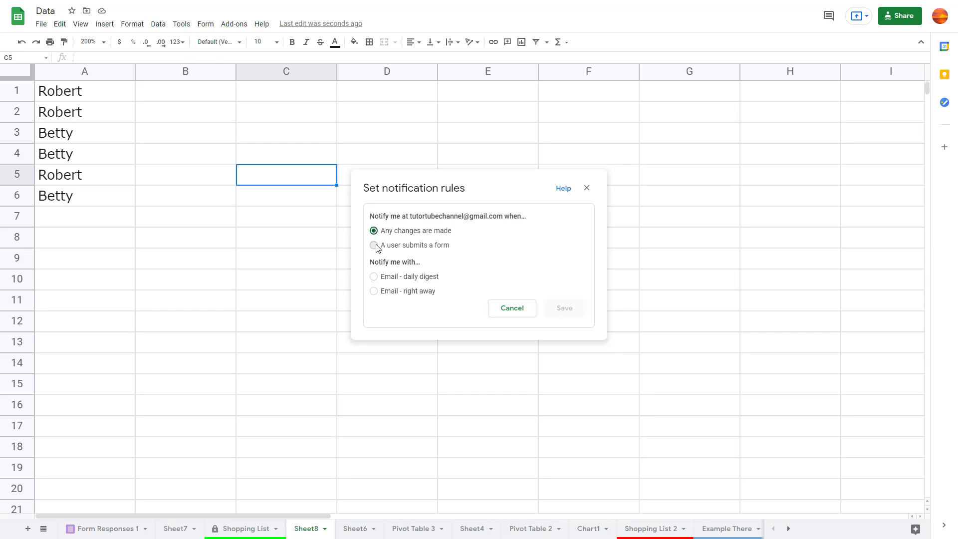
{"action": "mouse_move", "coordinate": [480, 269]}
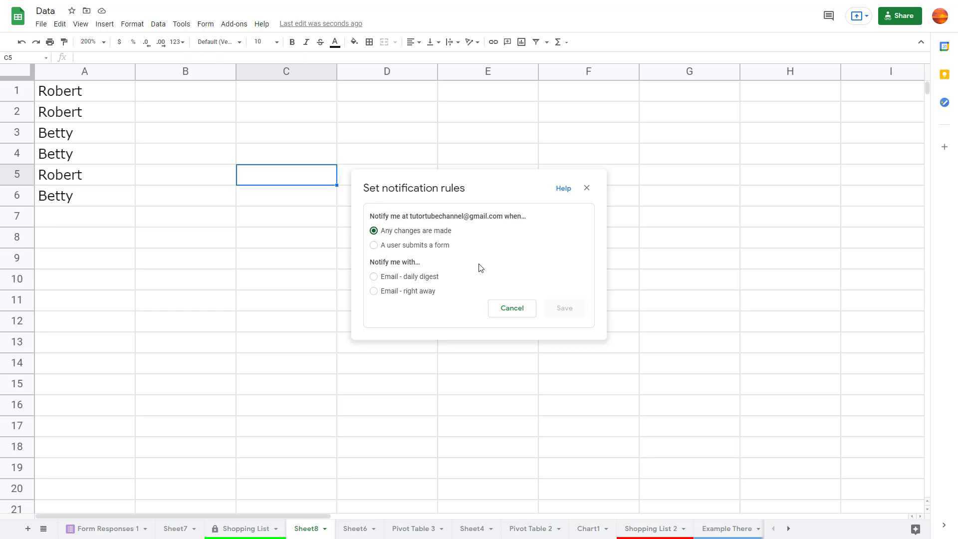
{"action": "mouse_move", "coordinate": [476, 332]}
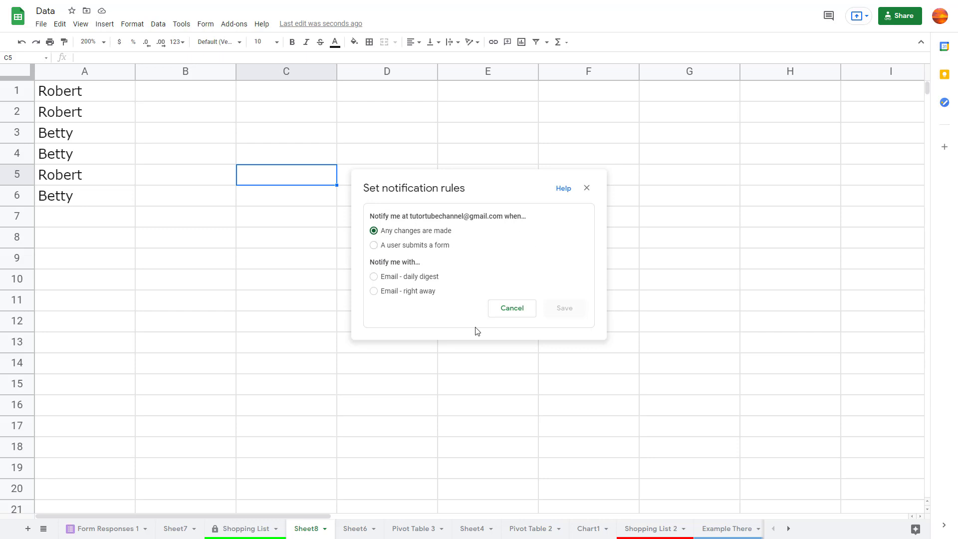
{"action": "mouse_move", "coordinate": [396, 284]}
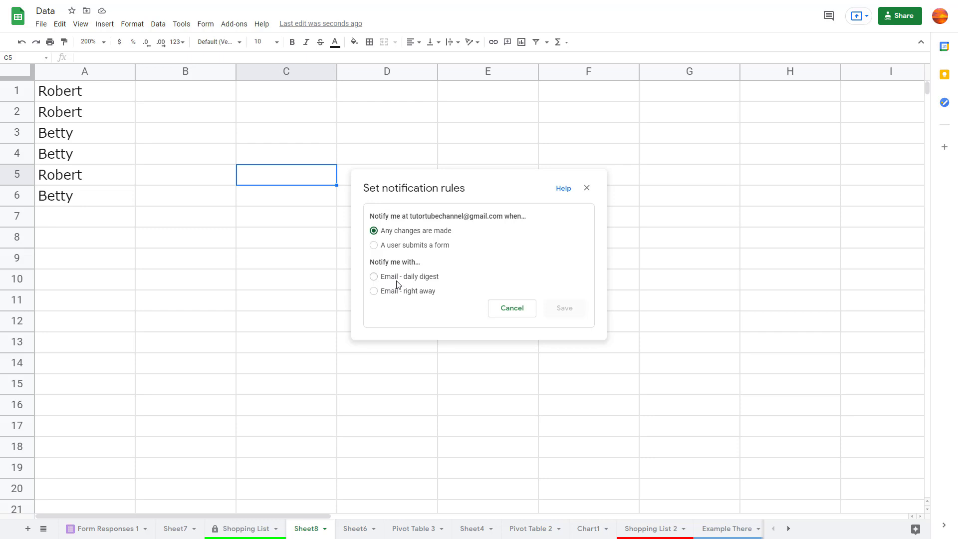
Keep 'Any changes are made', choose 'Email - daily digest', and save the rule
{"action": "left_click", "coordinate": [373, 291]}
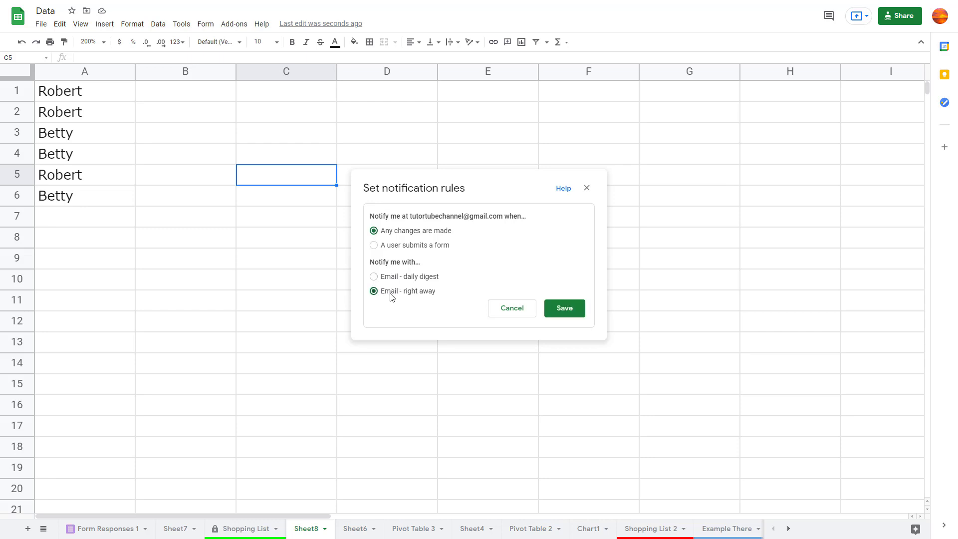
{"action": "mouse_move", "coordinate": [435, 272]}
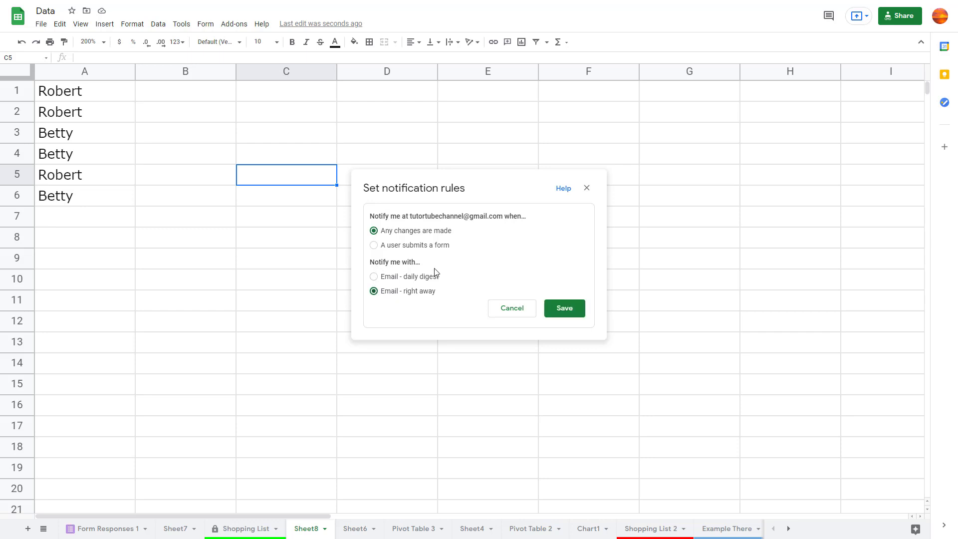
{"action": "left_click", "coordinate": [374, 276]}
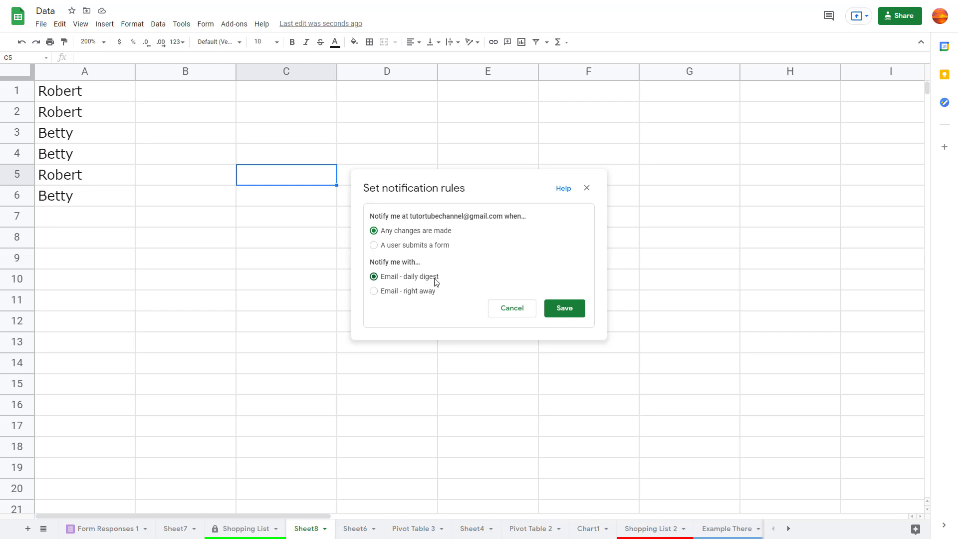
{"action": "left_click", "coordinate": [373, 291]}
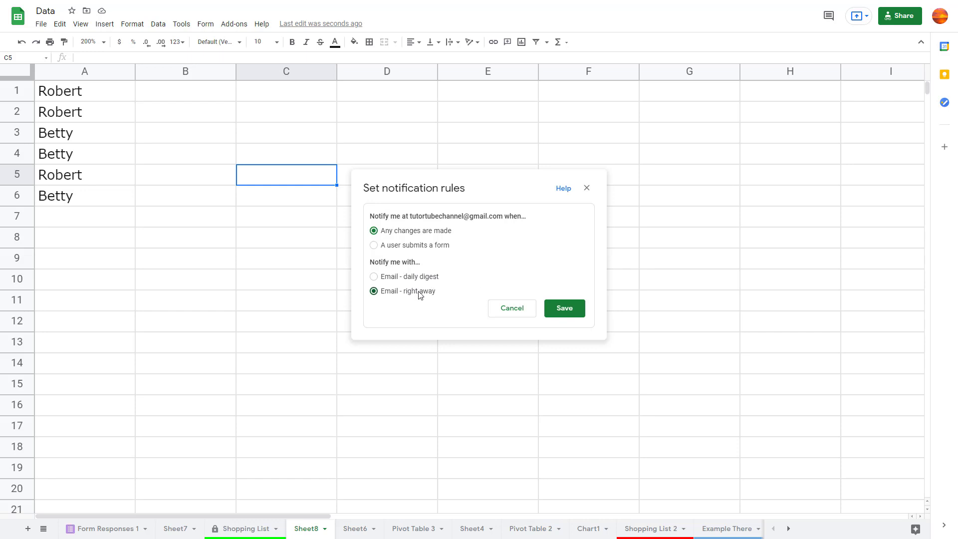
{"action": "left_click", "coordinate": [373, 276]}
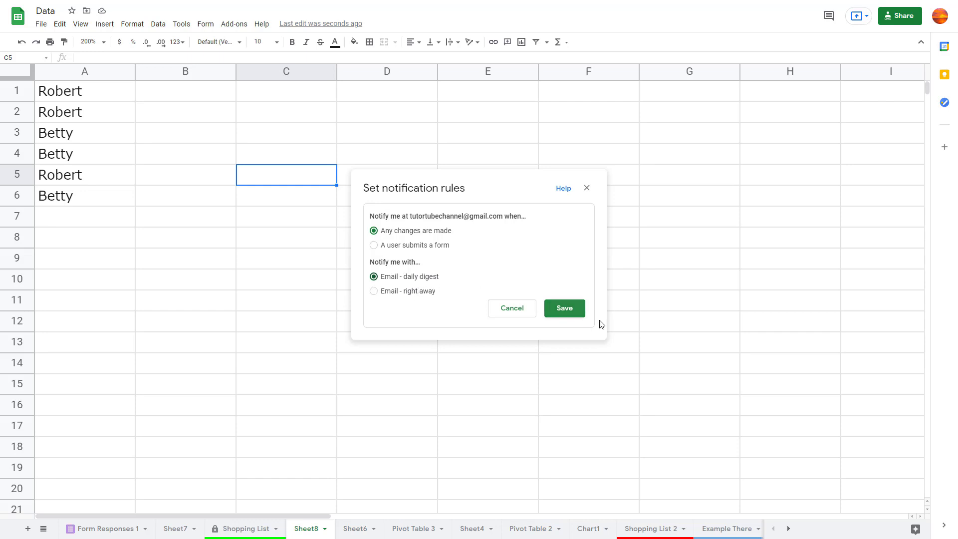
{"action": "mouse_move", "coordinate": [563, 308]}
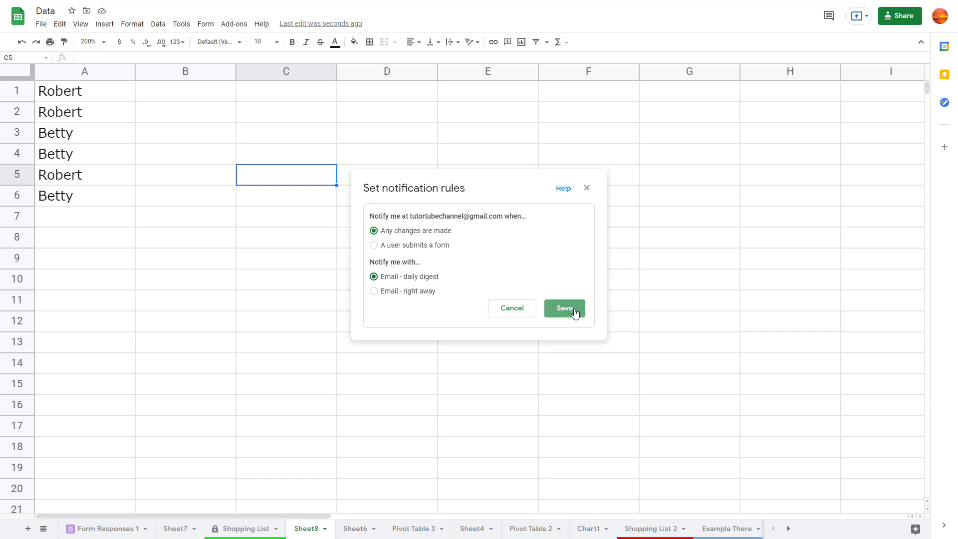
{"action": "left_click", "coordinate": [563, 308]}
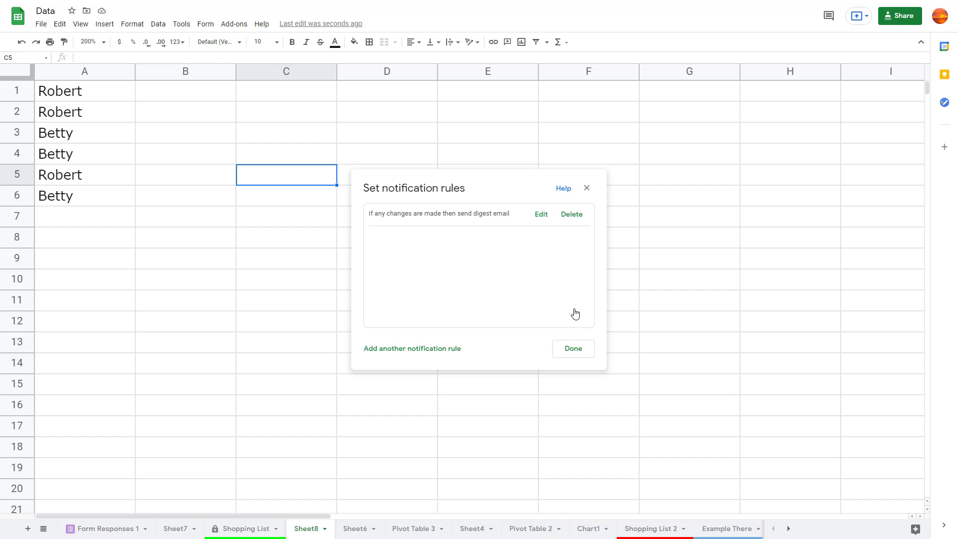
Click Done to close the Set notification rules dialog
{"action": "left_click", "coordinate": [572, 348]}
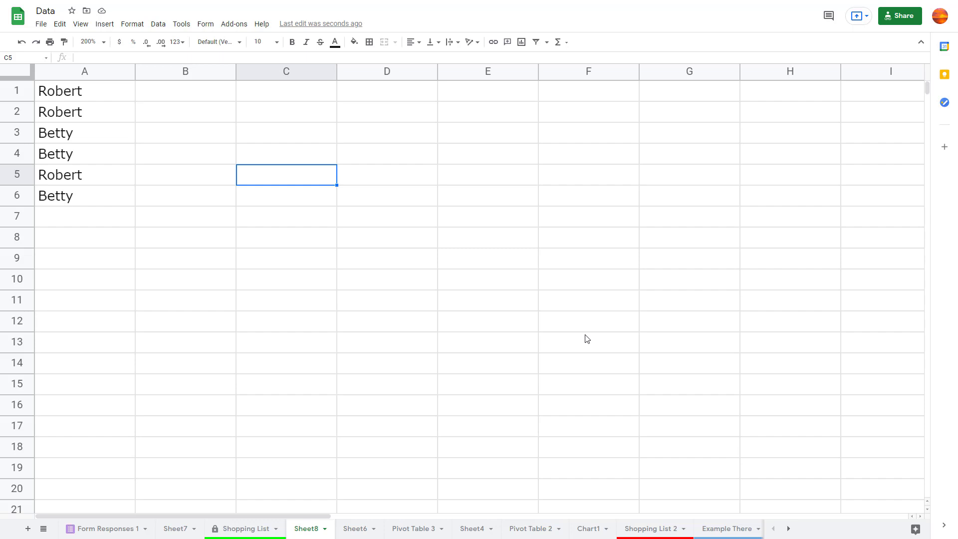
{"action": "mouse_move", "coordinate": [771, 280]}
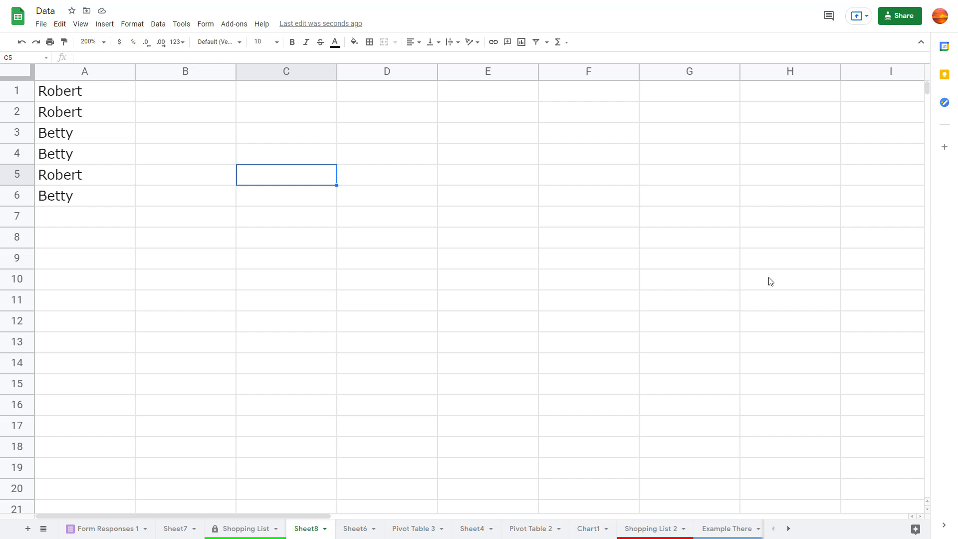